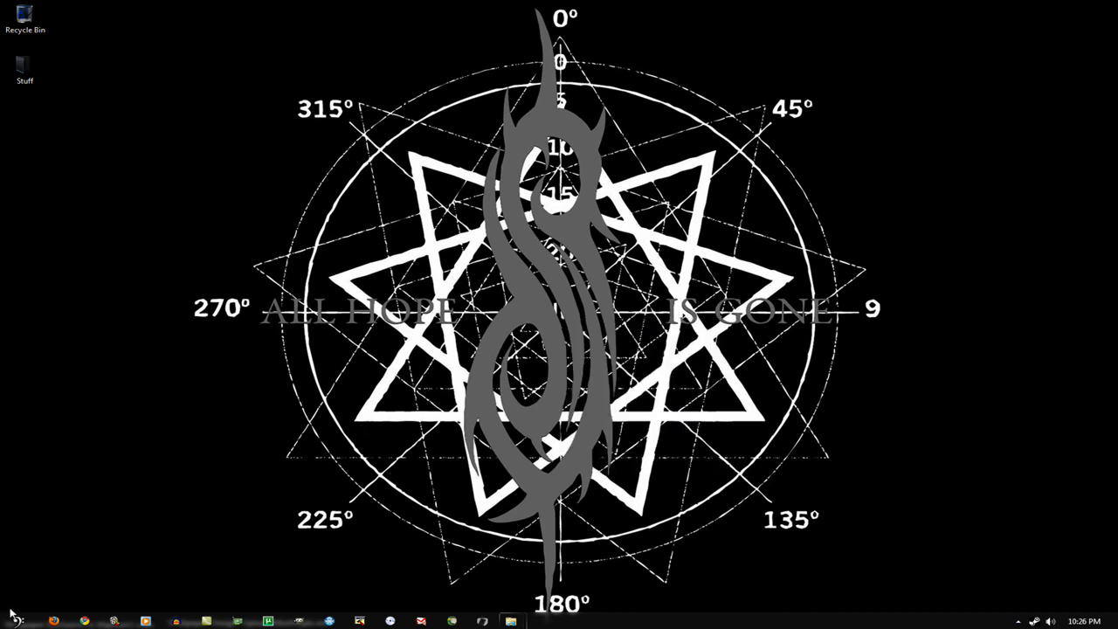
Step: Search the Start menu for regedit to launch Registry Editor
click(11, 621)
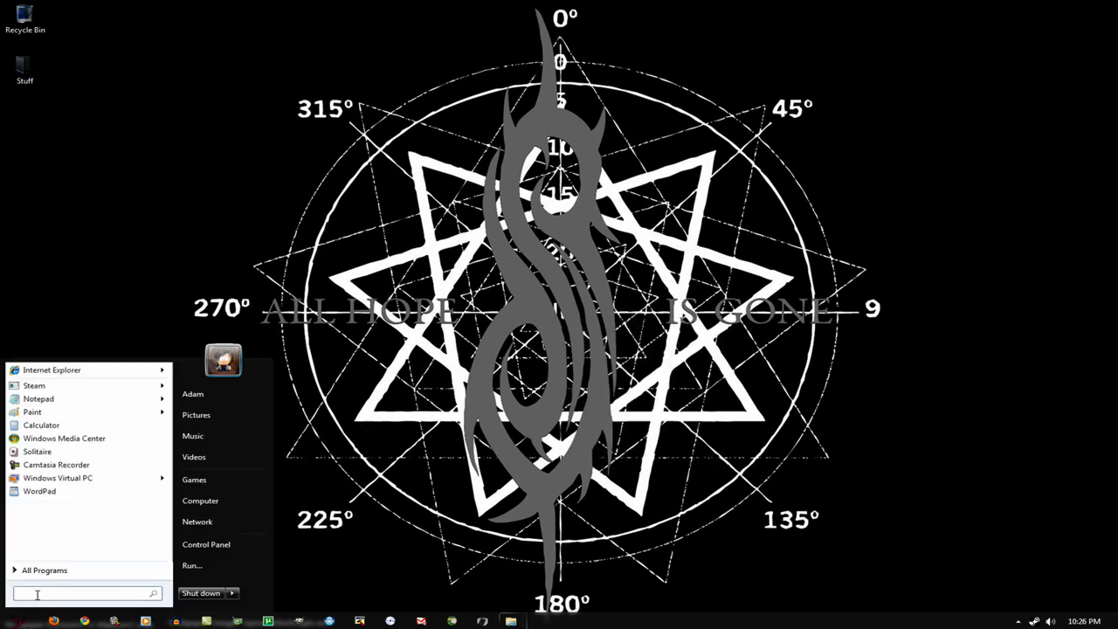
text(re)
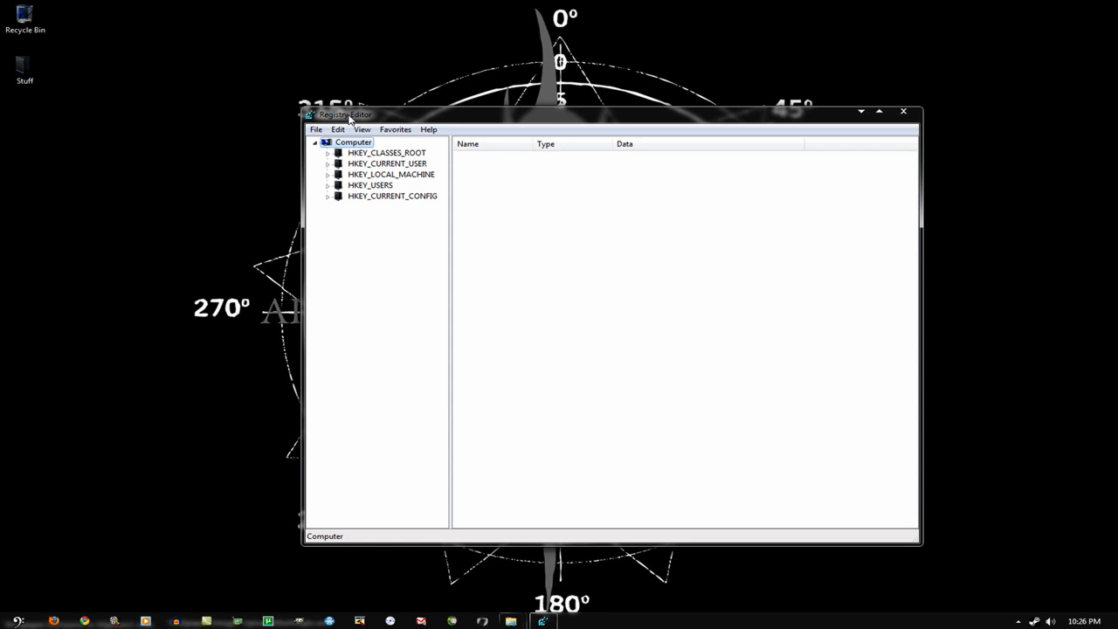
Step: Expand HKEY_CLASSES_ROOT down to Directory\Background\shell in the key tree
drag(345, 115, 325, 118)
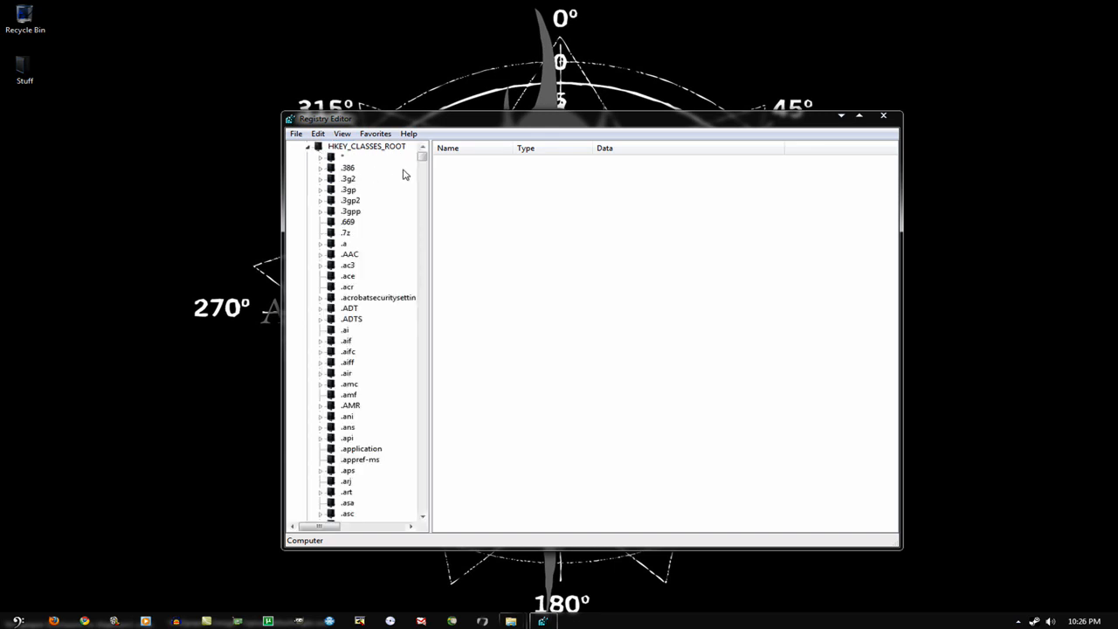
click(350, 210)
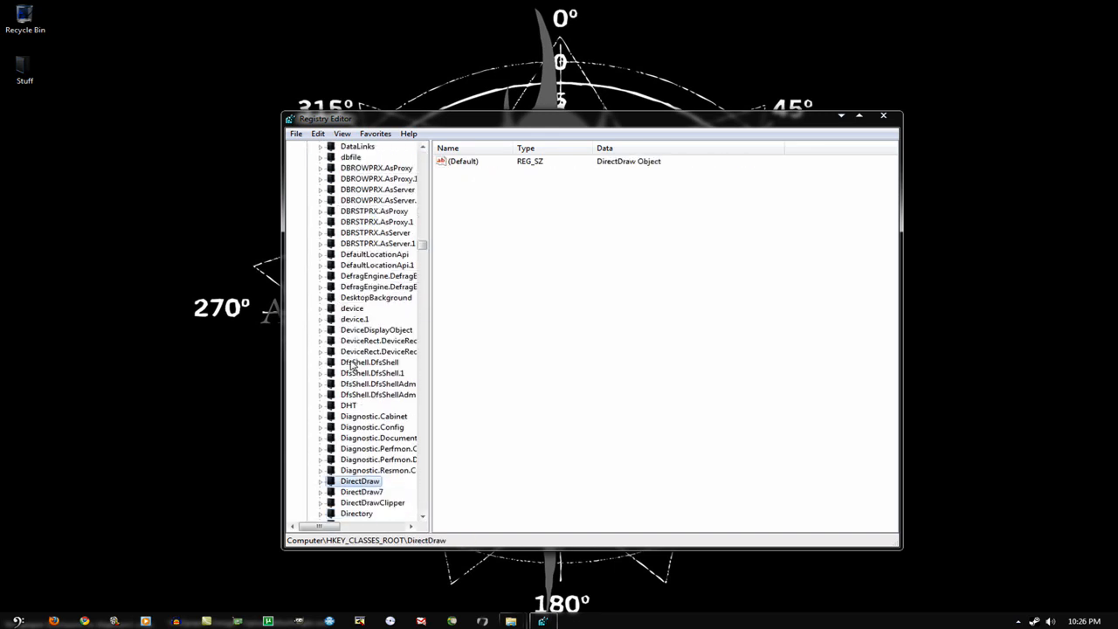
scroll(down, 3)
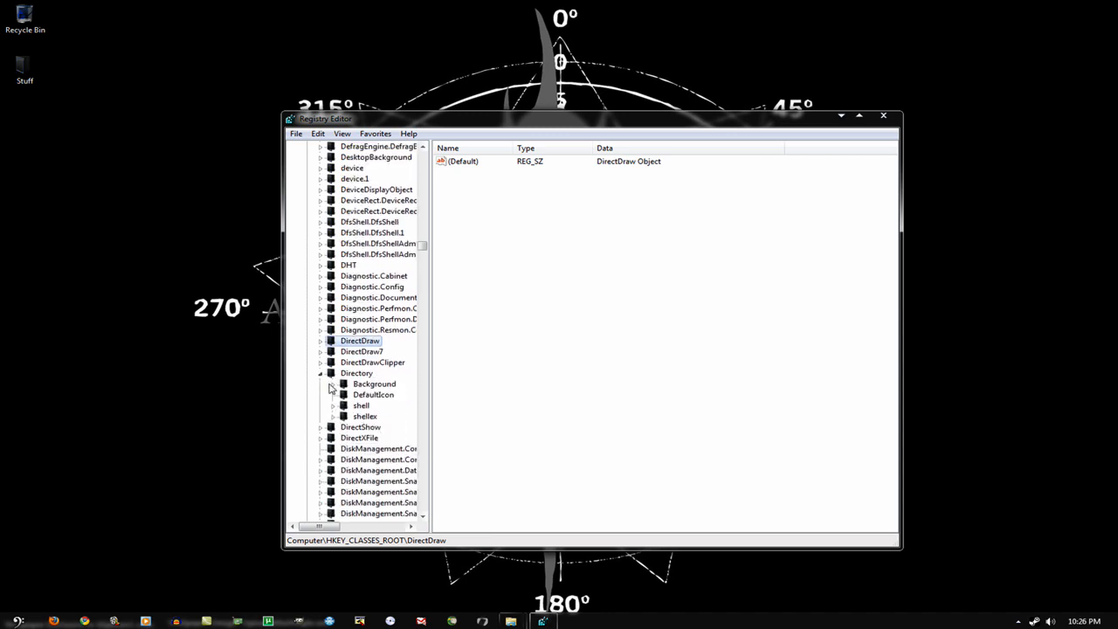
click(334, 394)
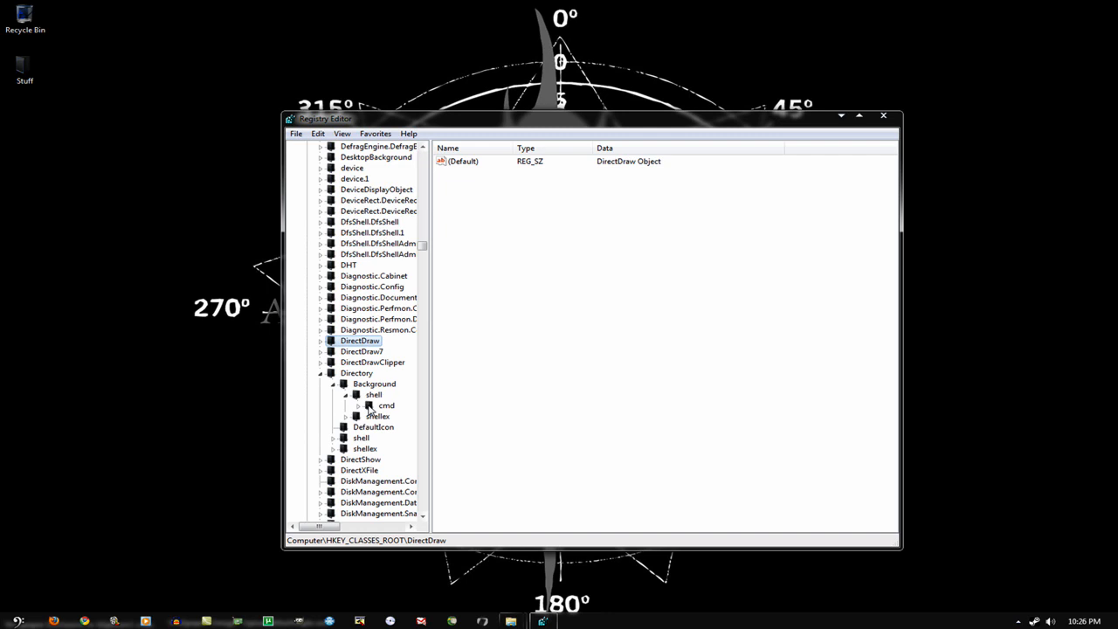
Step: Add a new key named 'Firefox' under shell, then a new subkey inside Firefox
right_click(373, 394)
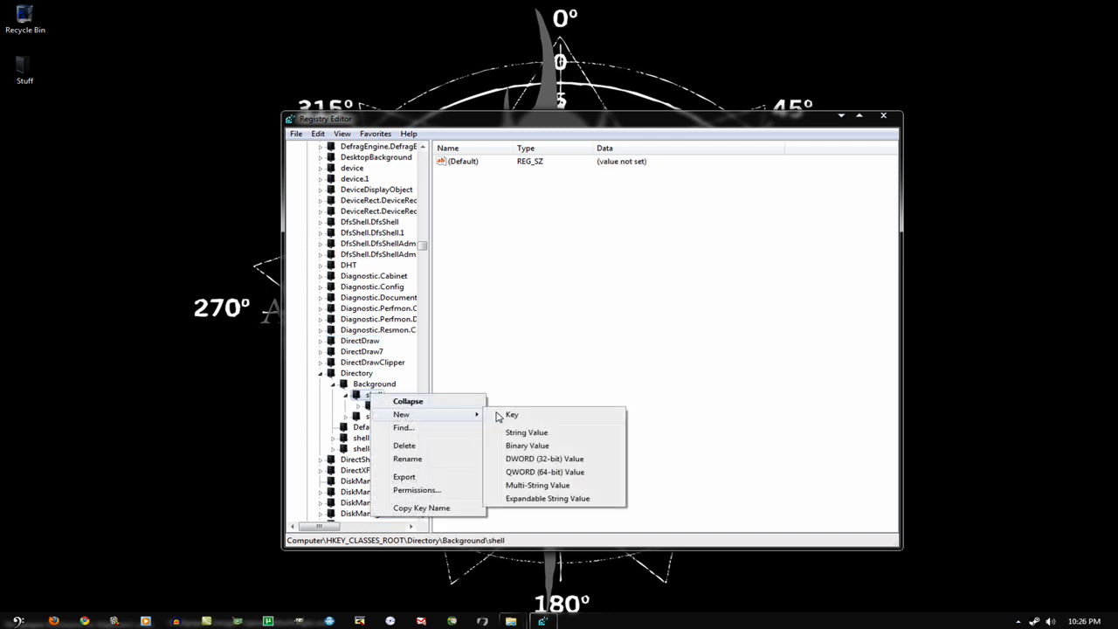
click(512, 414)
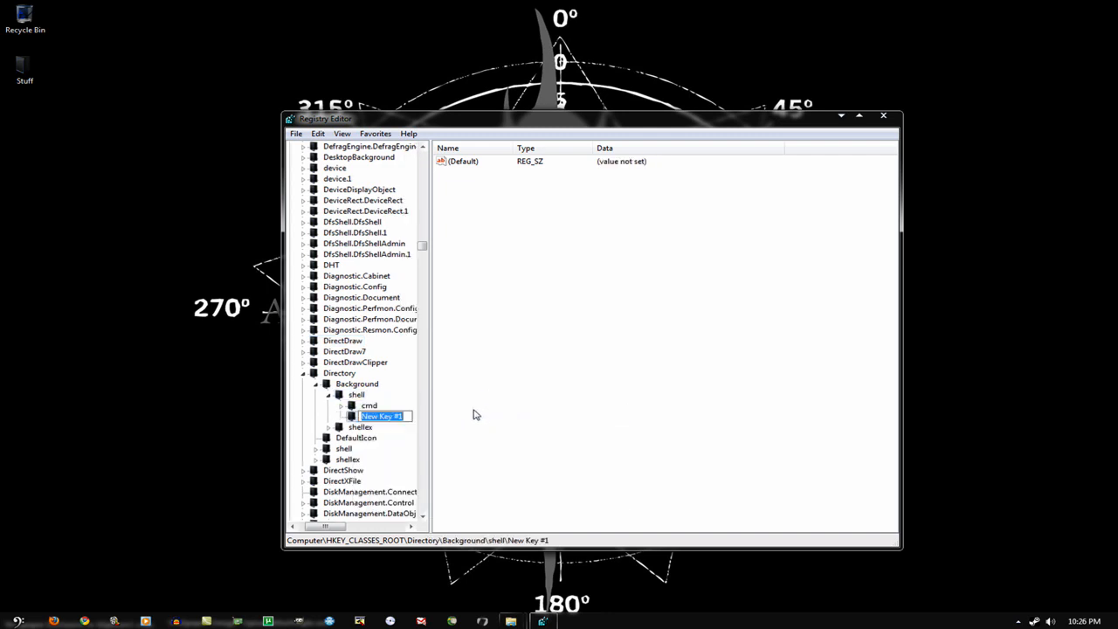
text(Firefox)
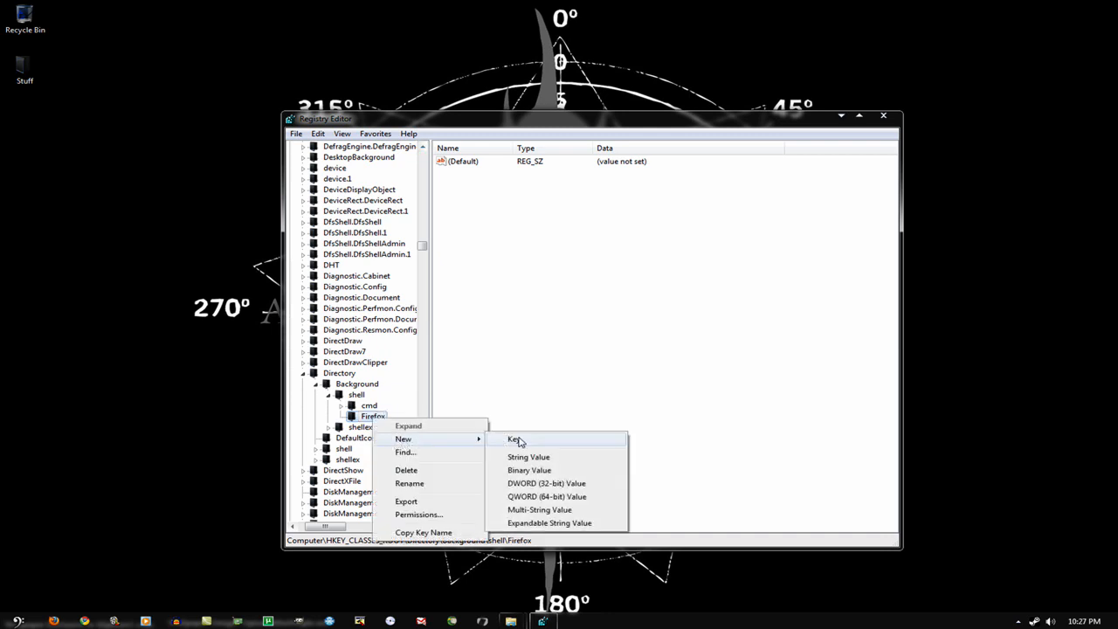
click(512, 439)
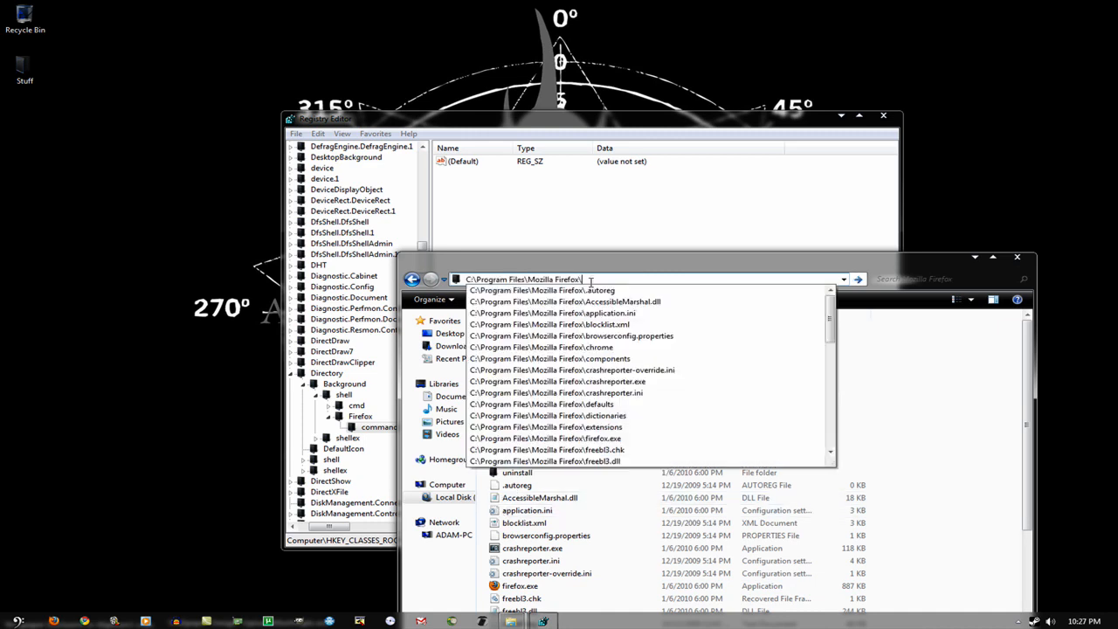
Step: Enter firefox.exe in the Mozilla Firefox folder's address bar and copy the full path
text(firefox.exe)
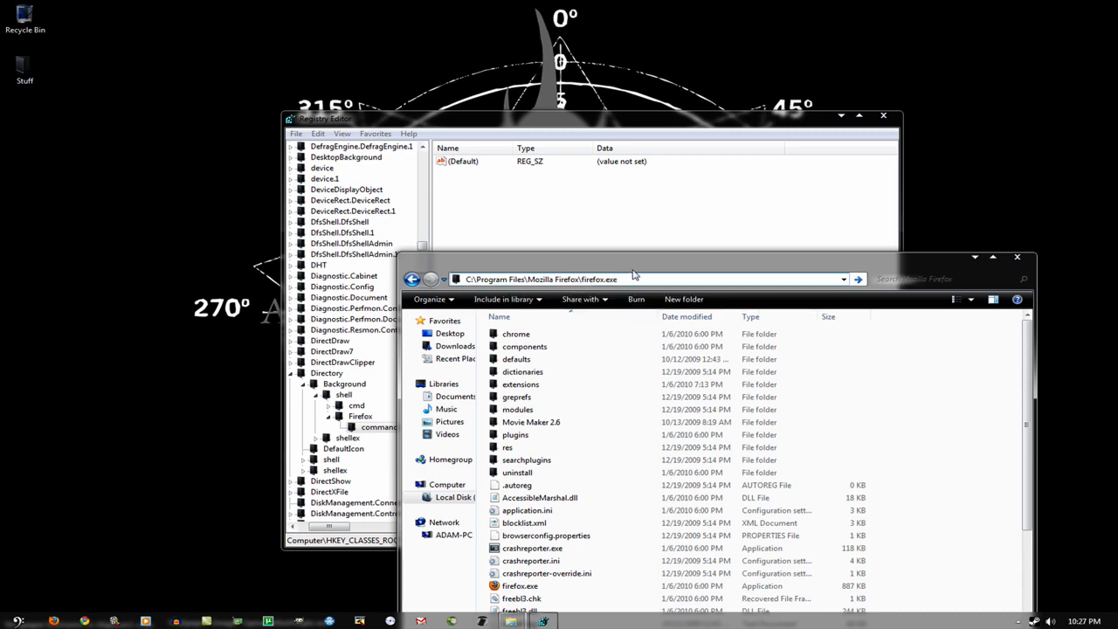
right_click(542, 278)
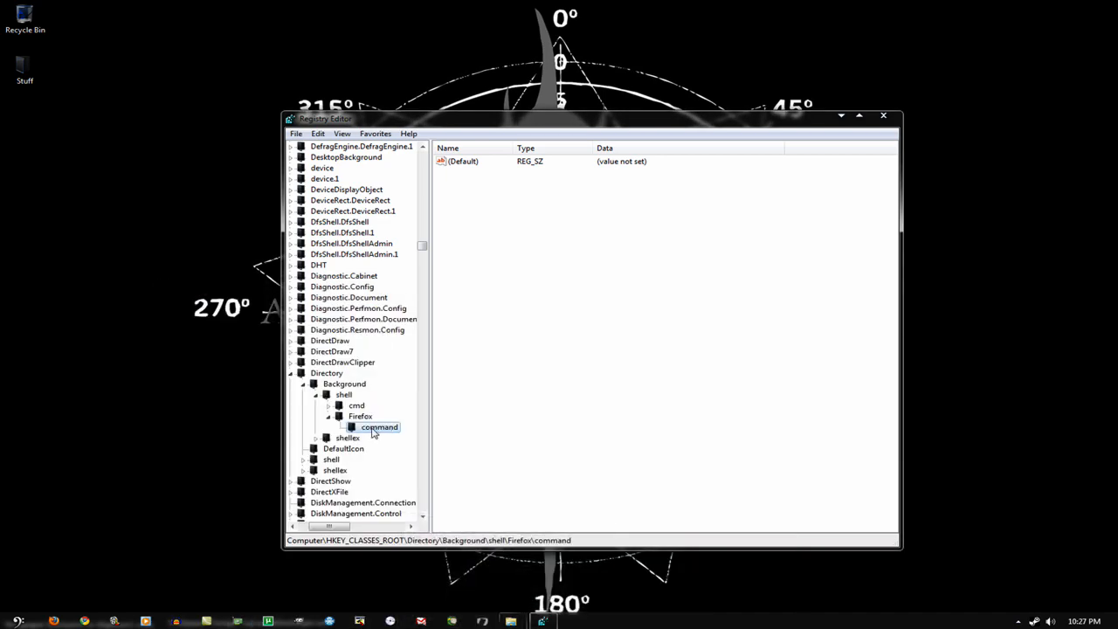
Step: Paste C:\Program Files\Mozilla Firefox\firefox.exe as the command key's (Default) value data
double_click(463, 162)
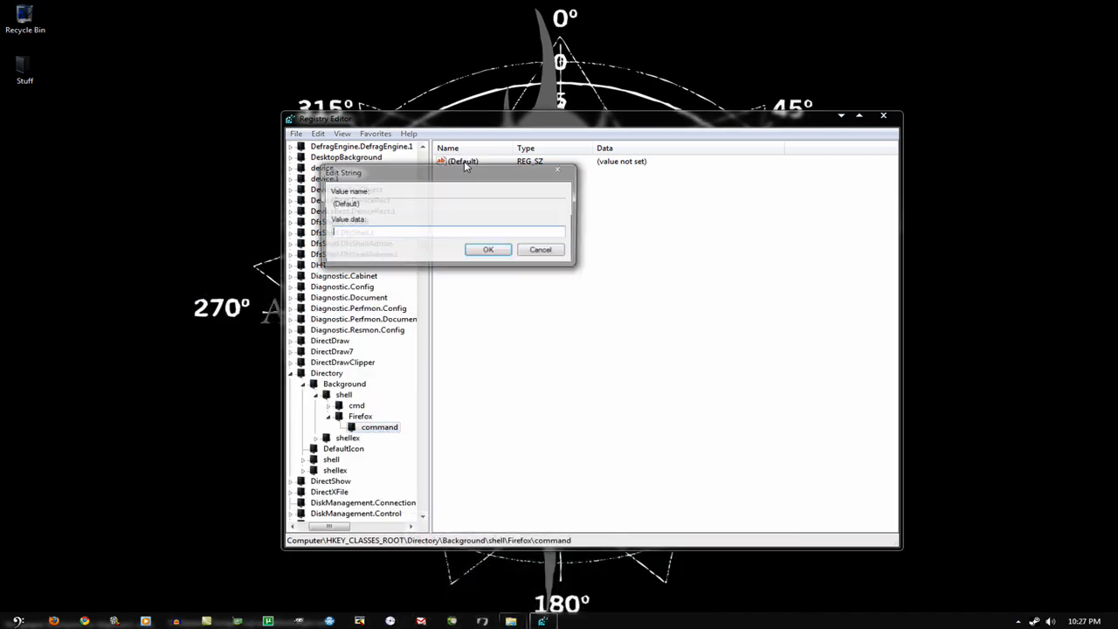
right_click(594, 294)
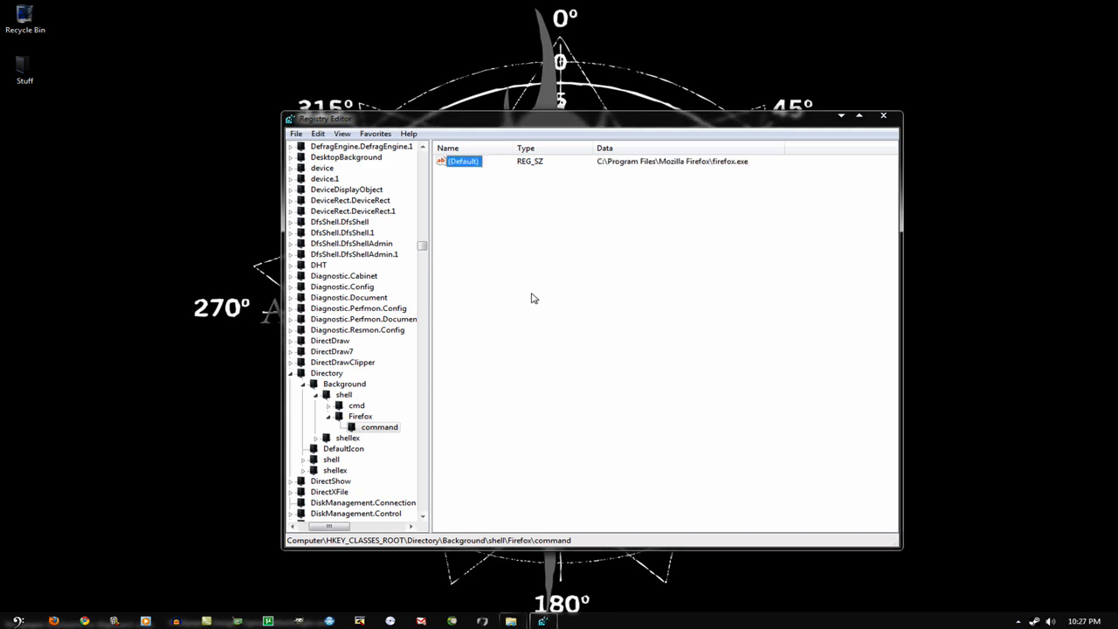
mouse_move(77, 230)
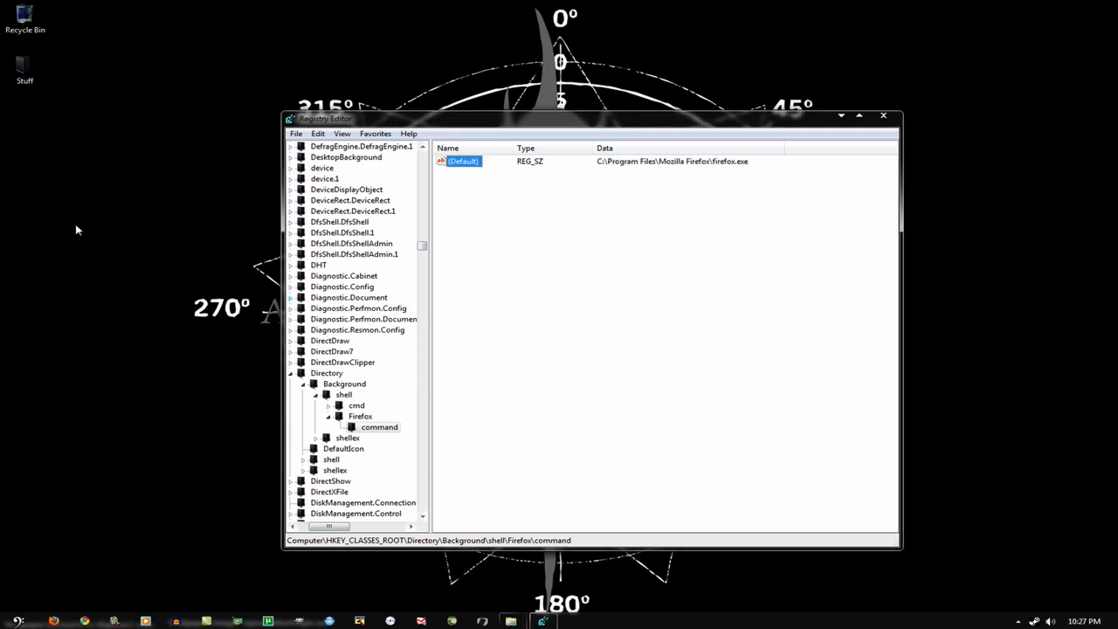
right_click(175, 305)
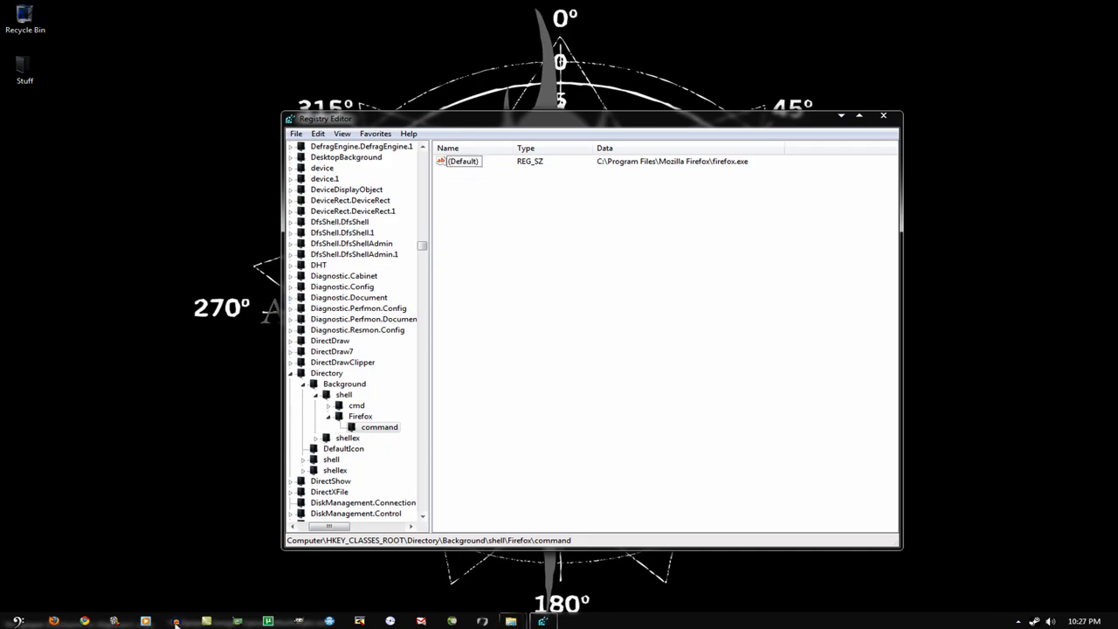
click(1018, 622)
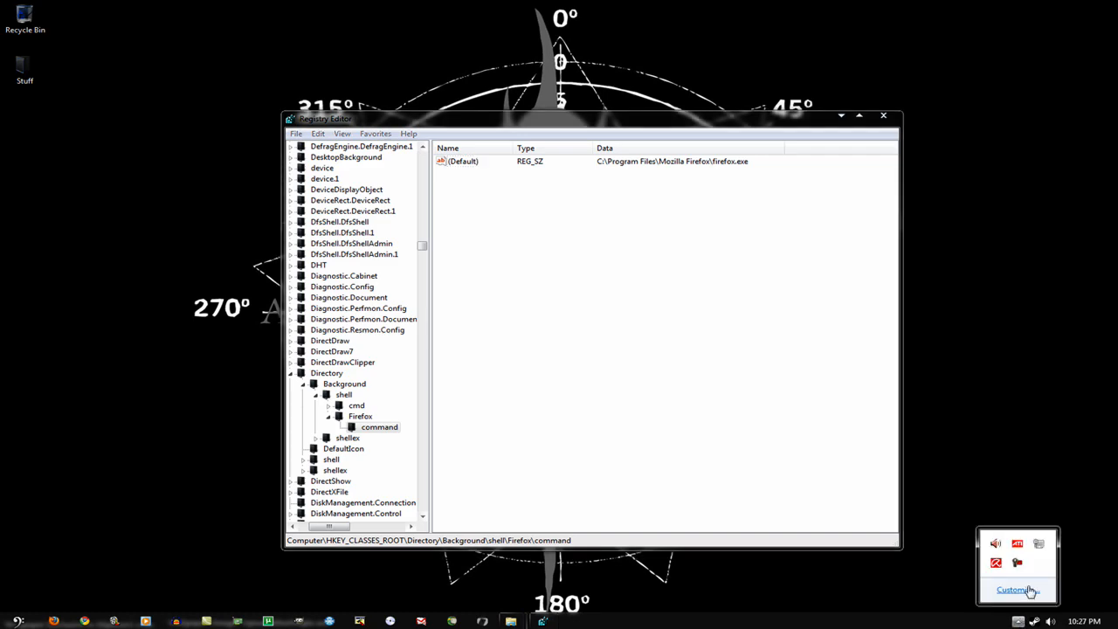